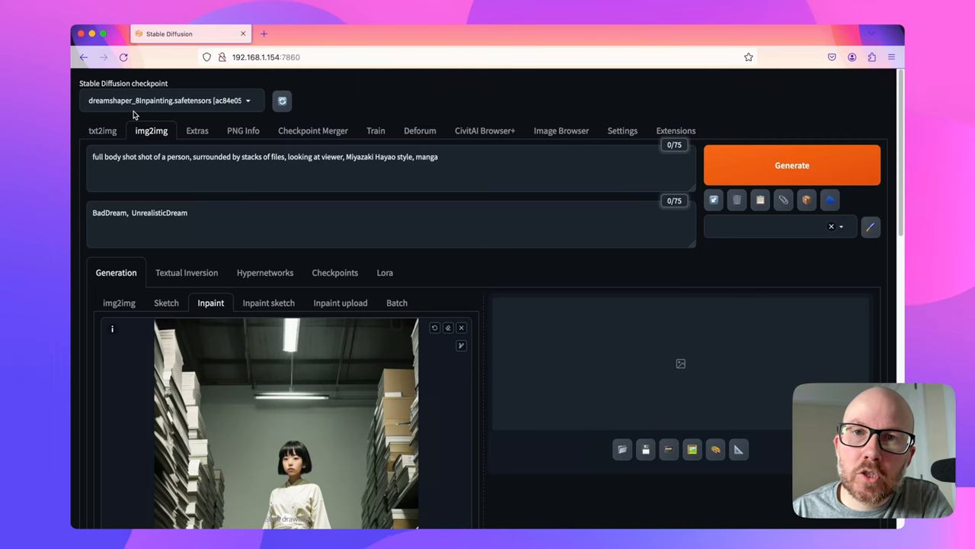
Paint an inpaint mask over the girl's white robe and body below her face
{"action": "scroll", "scroll_direction": "down", "scroll_amount": 3}
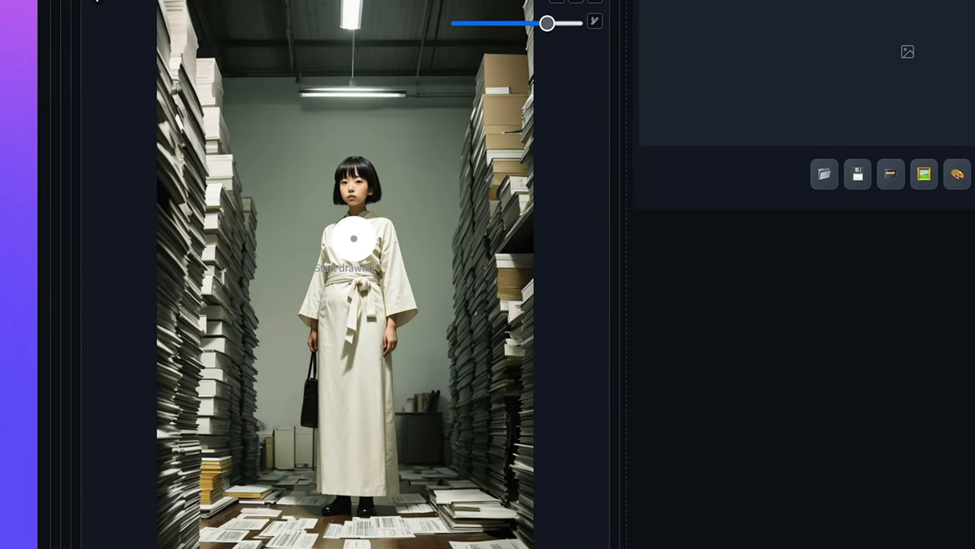
{"action": "left_click_drag", "start_coordinate": [352, 240], "coordinate": [380, 411]}
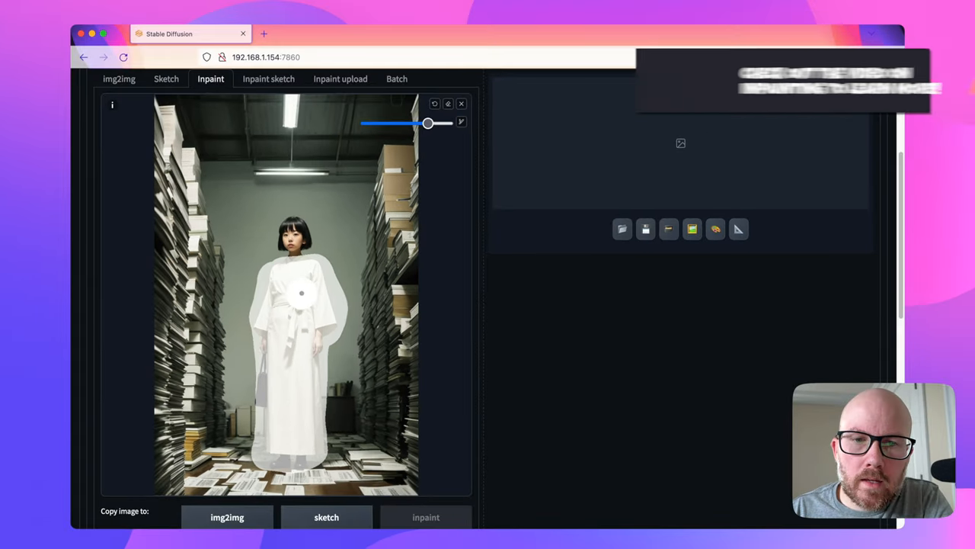
Set Masked content to 'fill' and Inpaint area to 'Only masked'
{"action": "scroll", "scroll_direction": "down", "scroll_amount": 3}
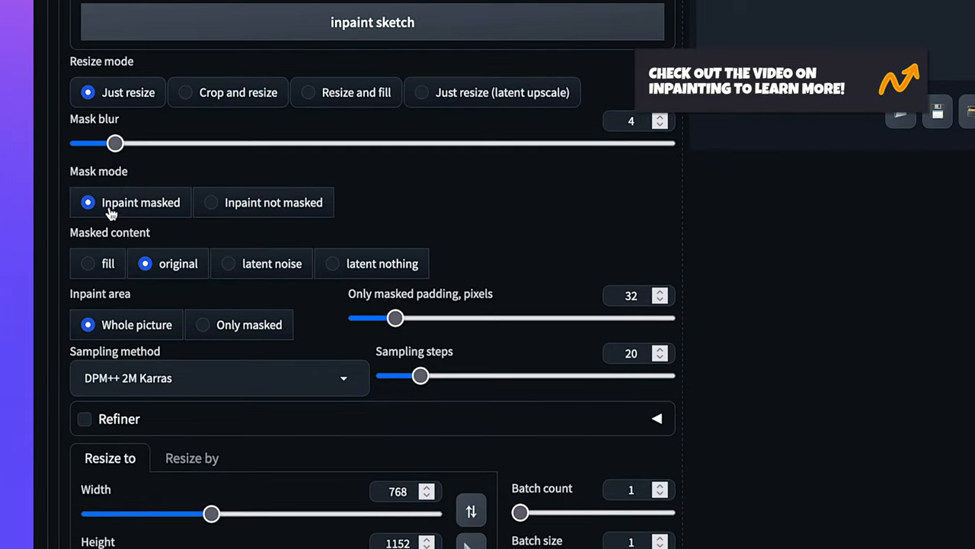
{"action": "left_click", "coordinate": [88, 262]}
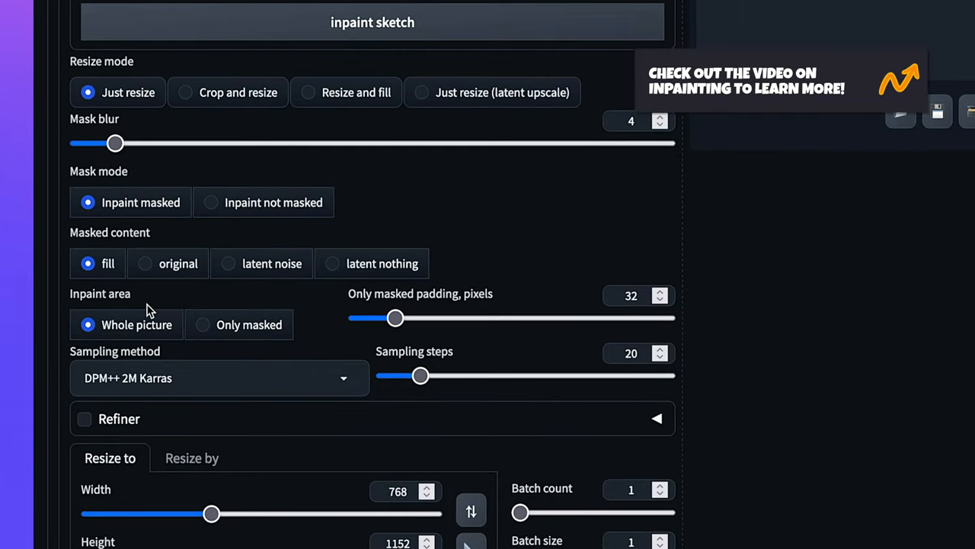
{"action": "mouse_move", "coordinate": [221, 350]}
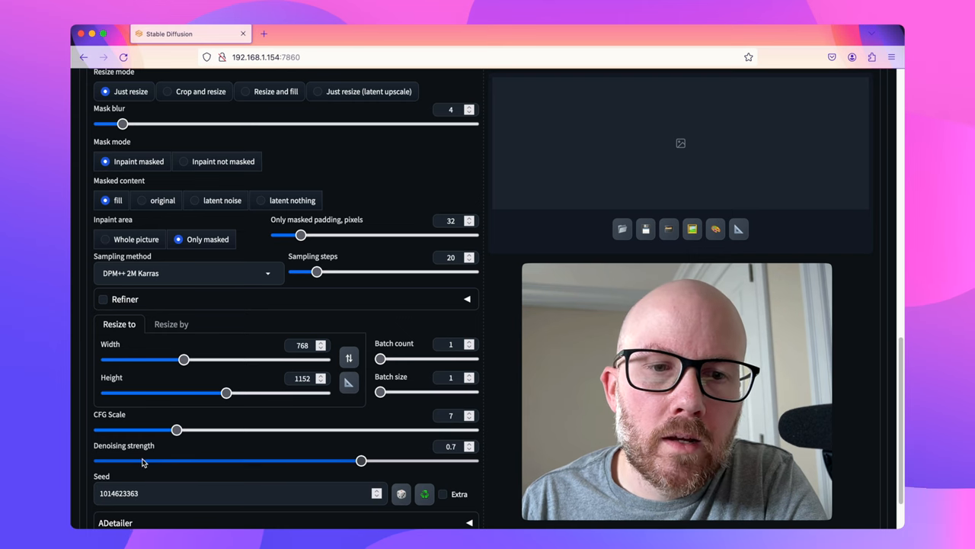
{"action": "scroll", "scroll_direction": "down", "scroll_amount": 3}
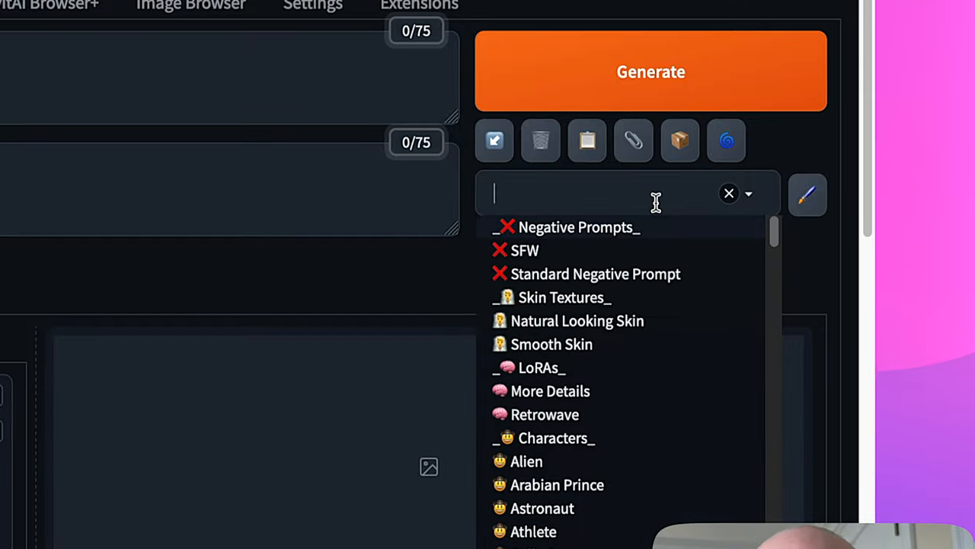
{"action": "type", "text": "den"}
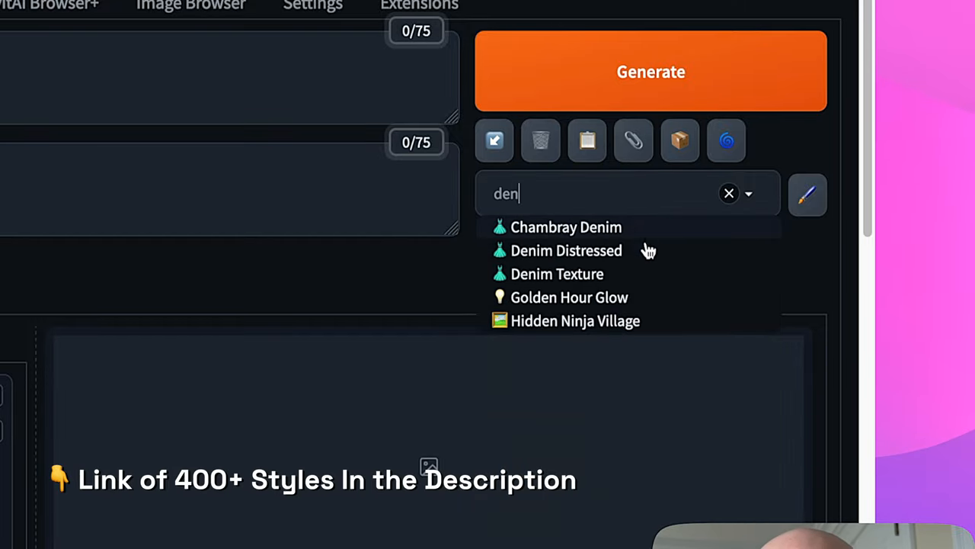
{"action": "left_click", "coordinate": [557, 273]}
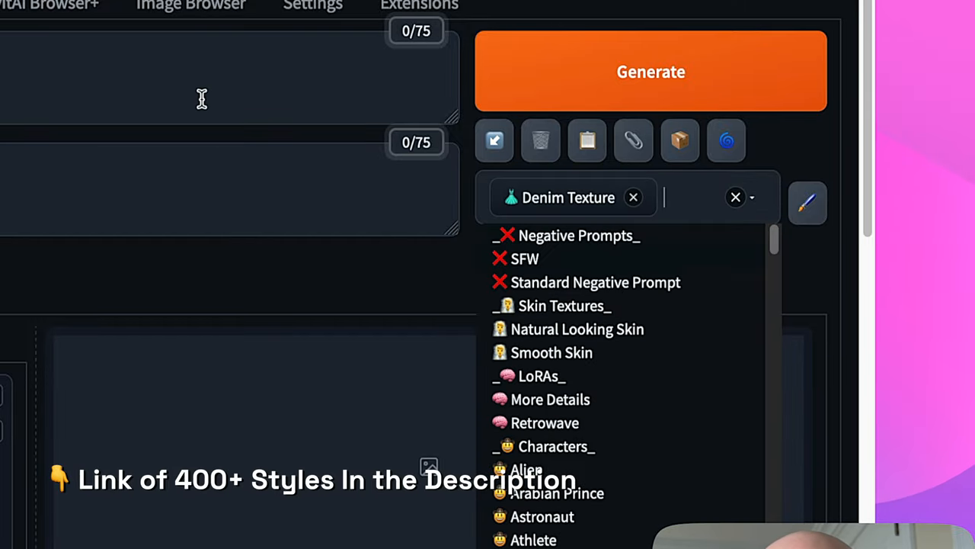
{"action": "left_click", "coordinate": [651, 72]}
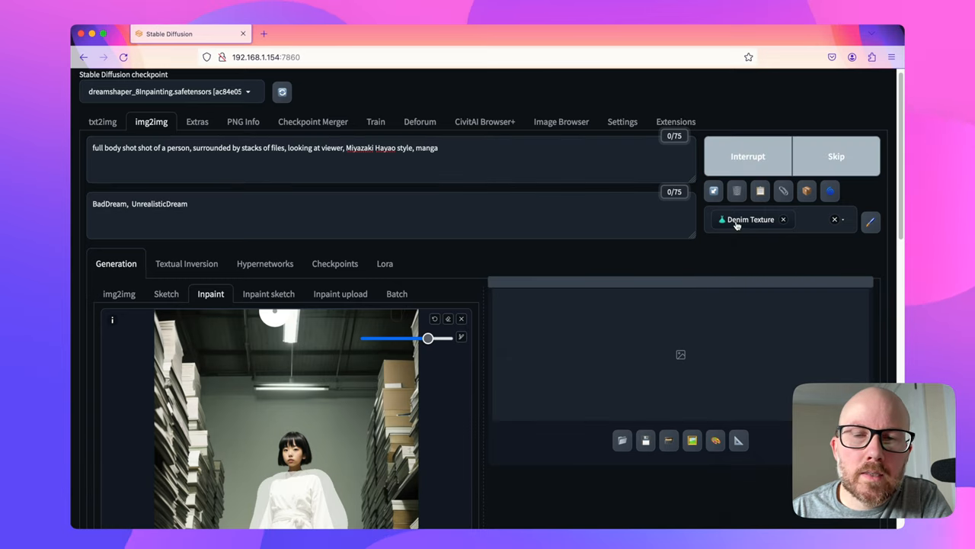
{"action": "mouse_move", "coordinate": [748, 238]}
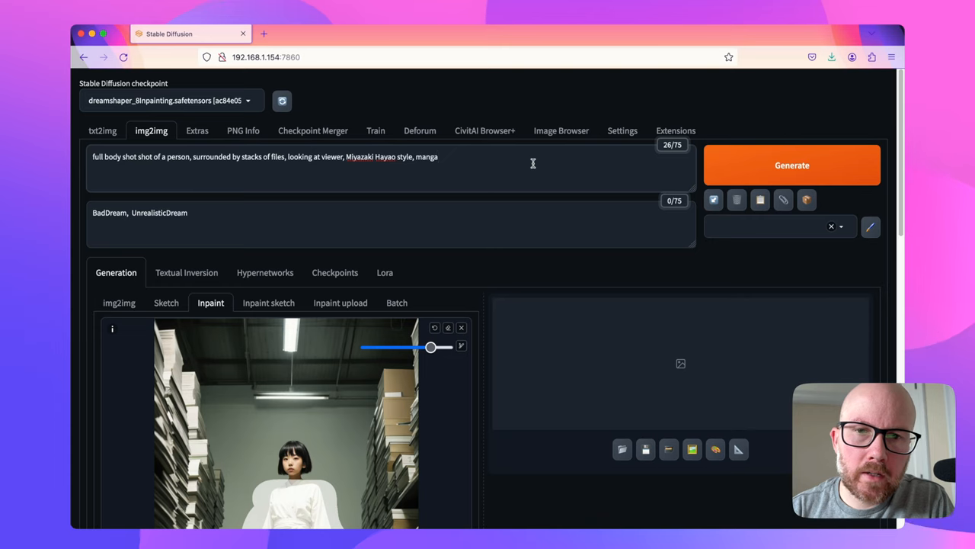
Add Elder Titan LoRA at 0.5 with armor, horns, glowing sword, blue_fire terms, and generate
{"action": "left_click", "coordinate": [385, 272]}
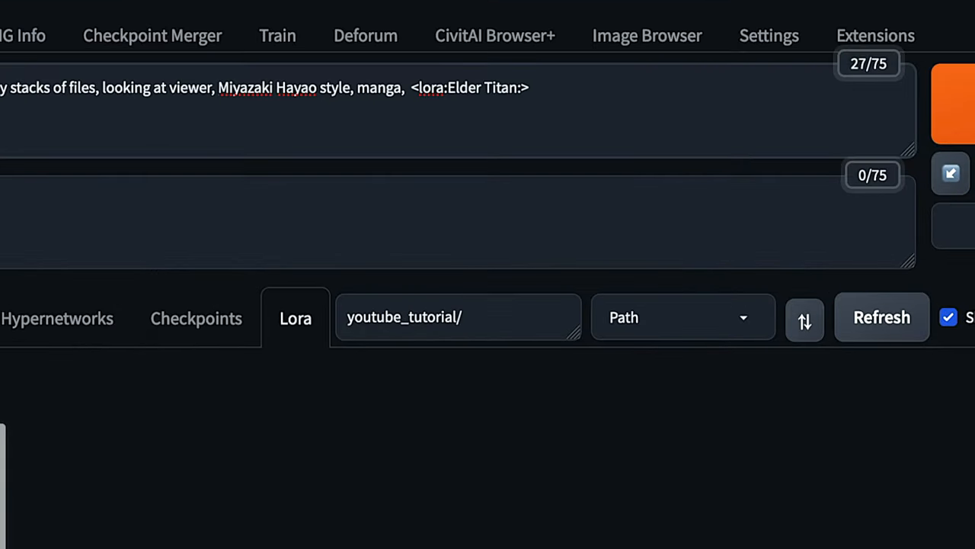
{"action": "type", "text": ".5>m"}
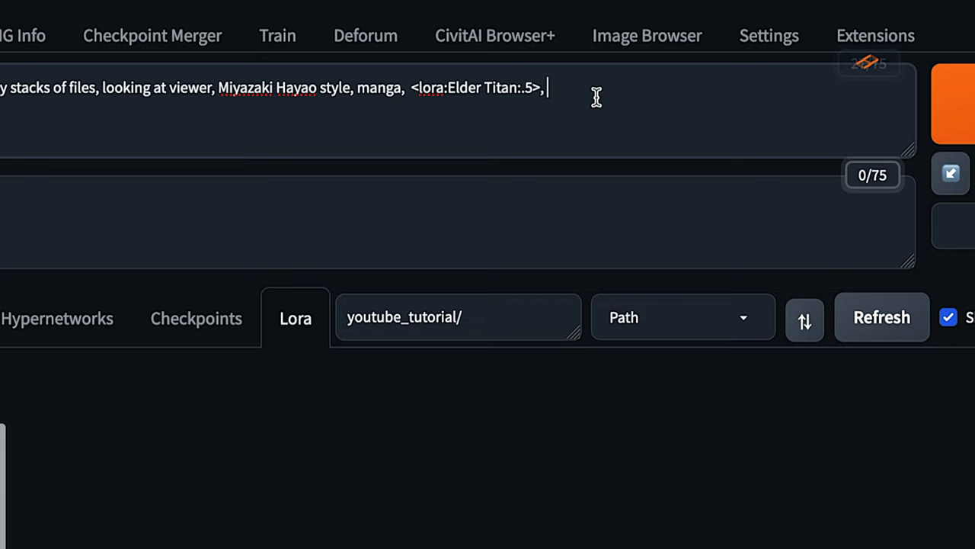
{"action": "type", "text": "weapon,glowing,holding sword,horns,armor,blue_fire"}
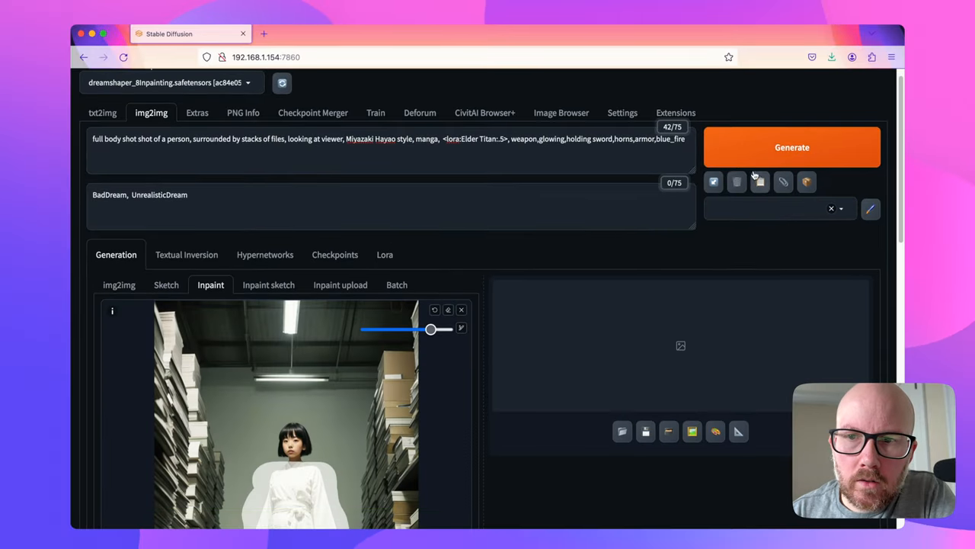
{"action": "left_click", "coordinate": [793, 148]}
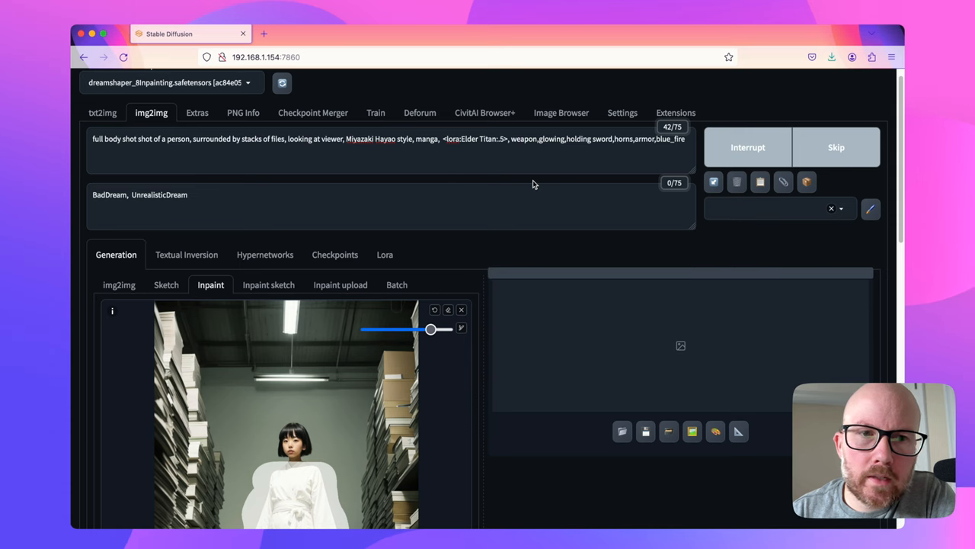
{"action": "scroll", "scroll_direction": "down", "scroll_amount": 3}
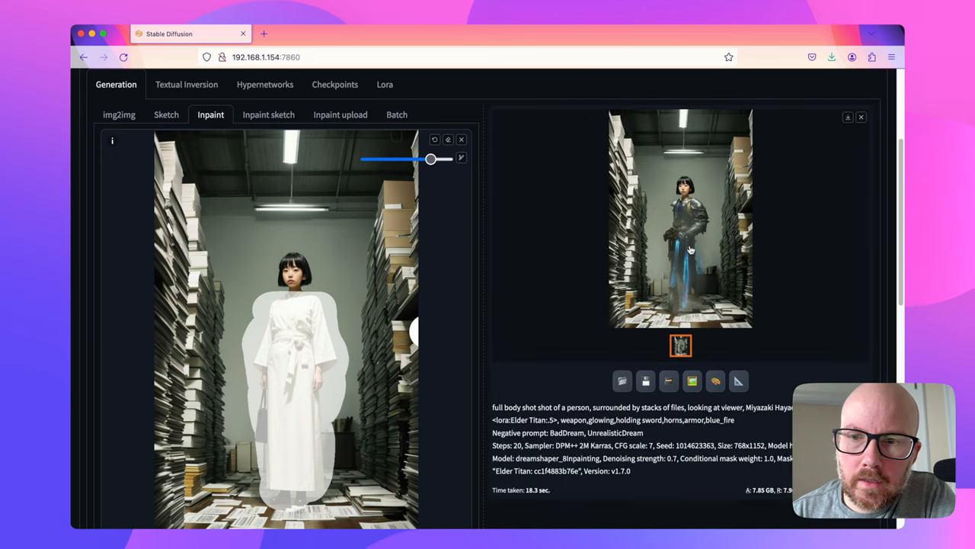
View the armored result full size and send it to inpaint
{"action": "left_click", "coordinate": [680, 219]}
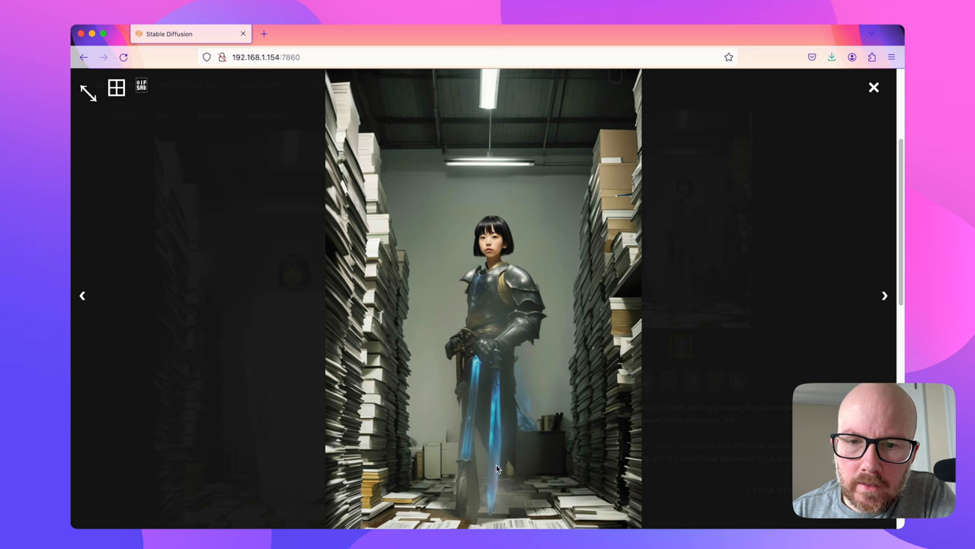
{"action": "mouse_move", "coordinate": [695, 380]}
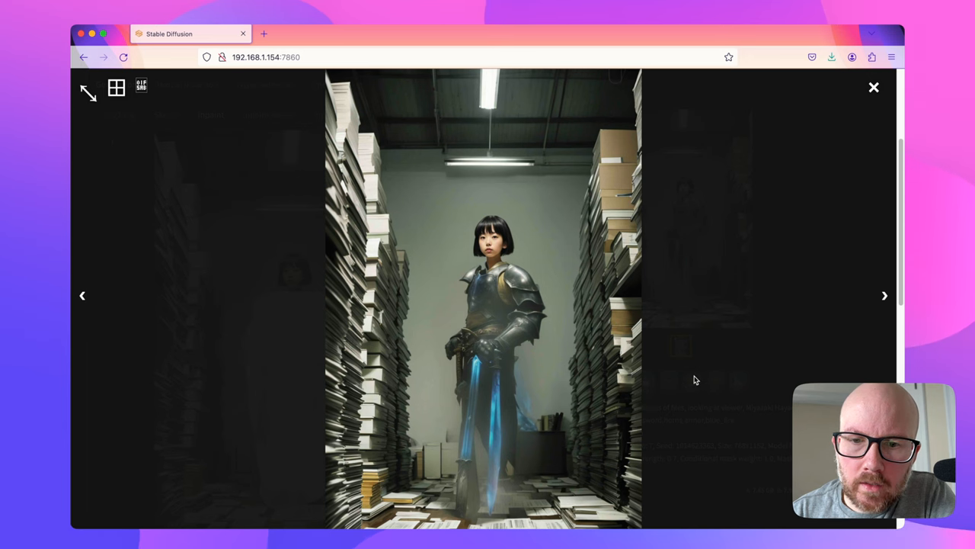
{"action": "left_click", "coordinate": [874, 86]}
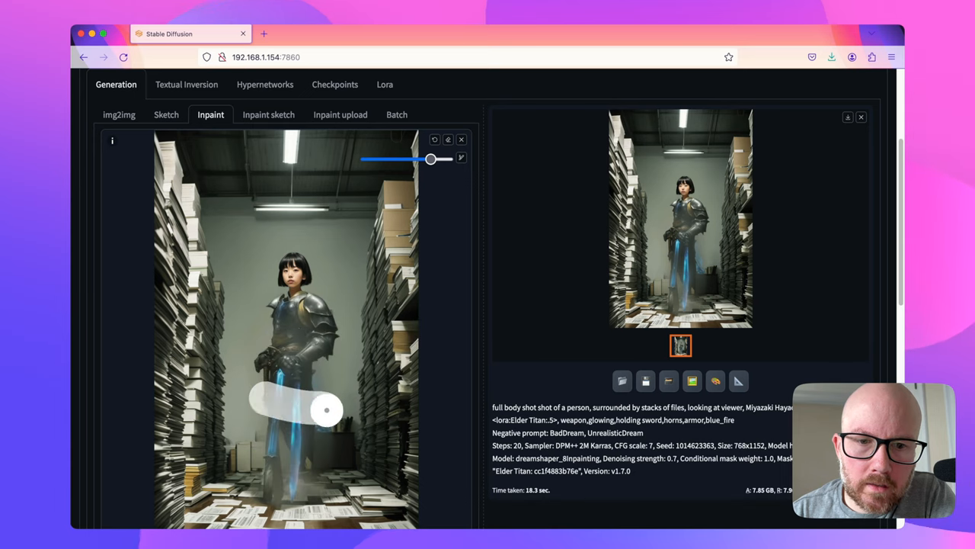
Mask the sword across the girl's hands and generate a new version
{"action": "left_click_drag", "start_coordinate": [326, 410], "coordinate": [321, 466]}
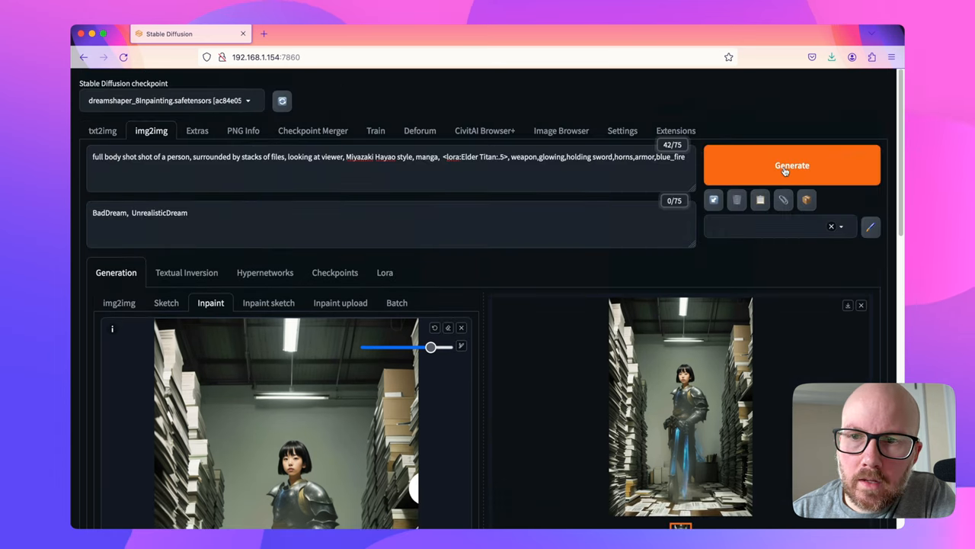
{"action": "left_click", "coordinate": [792, 164]}
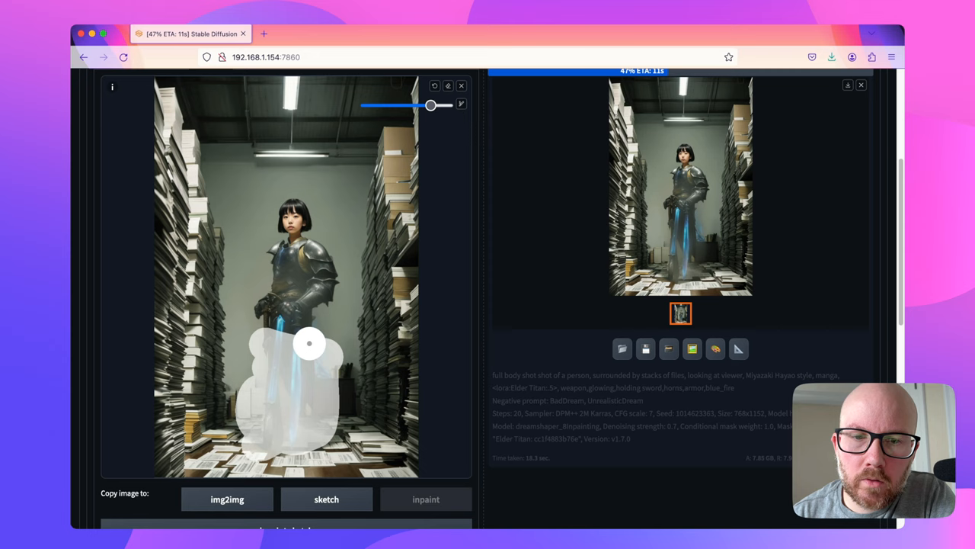
{"action": "mouse_move", "coordinate": [353, 391]}
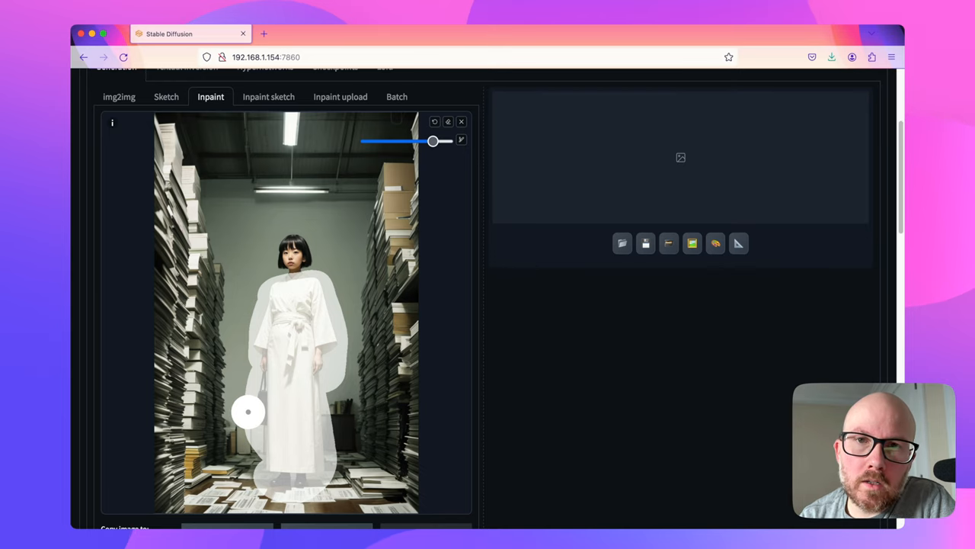
Load image.png into ControlNet Unit 0 as OpenPose with dw_openpose_full and preview the skeleton
{"action": "scroll", "scroll_direction": "down", "scroll_amount": 3}
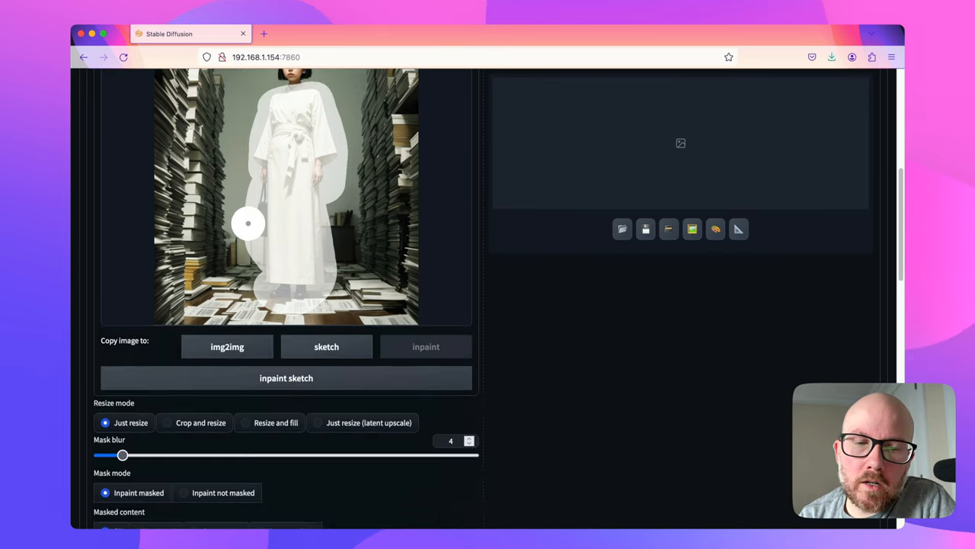
{"action": "scroll", "scroll_direction": "down", "scroll_amount": 3}
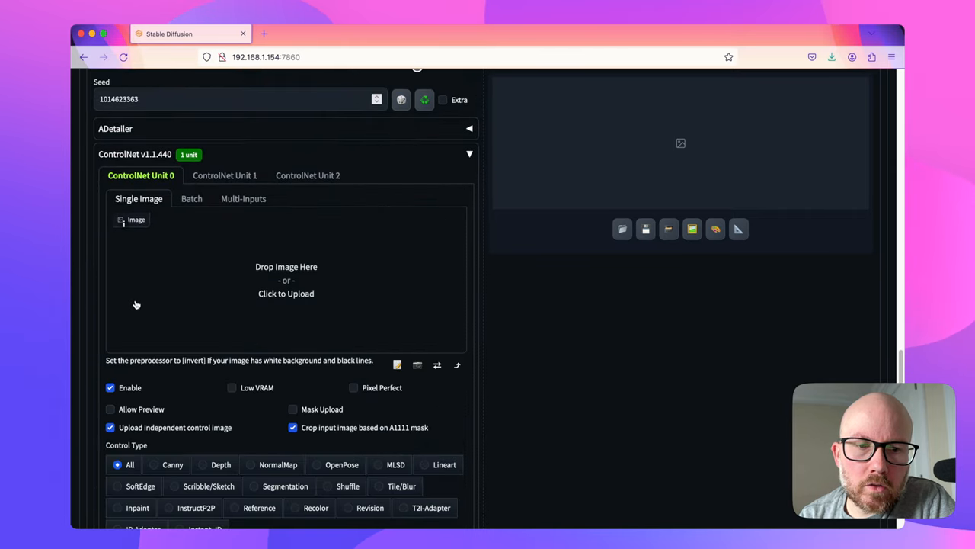
{"action": "left_click", "coordinate": [285, 294]}
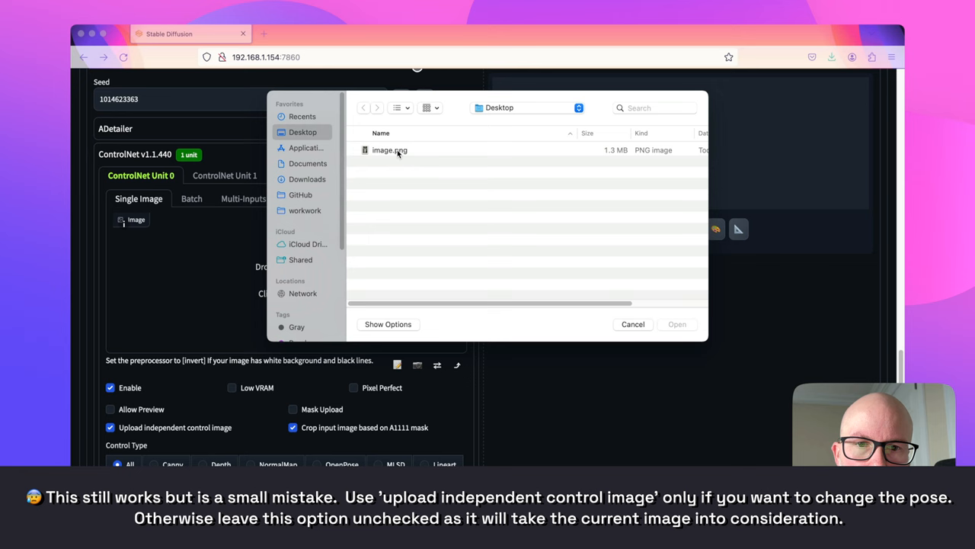
{"action": "double_click", "coordinate": [389, 150]}
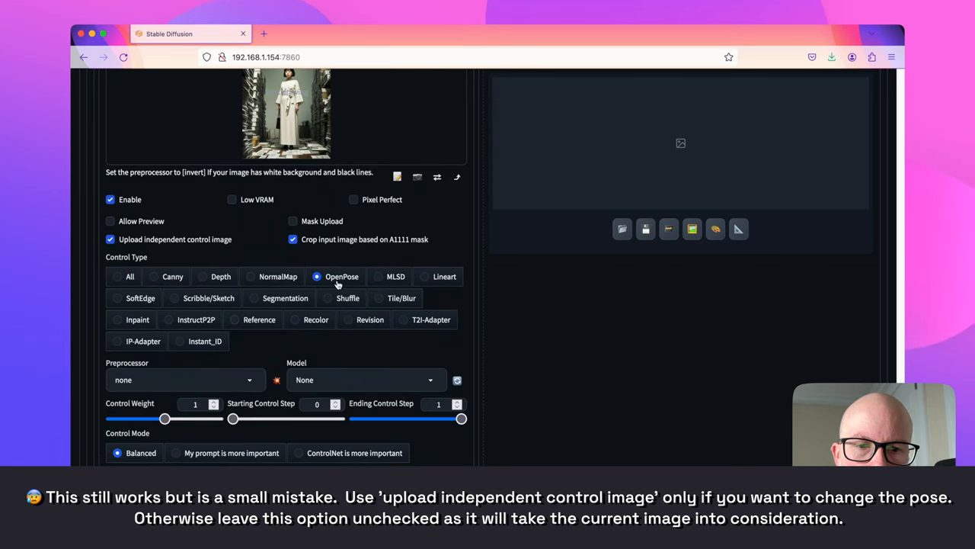
{"action": "left_click", "coordinate": [183, 379]}
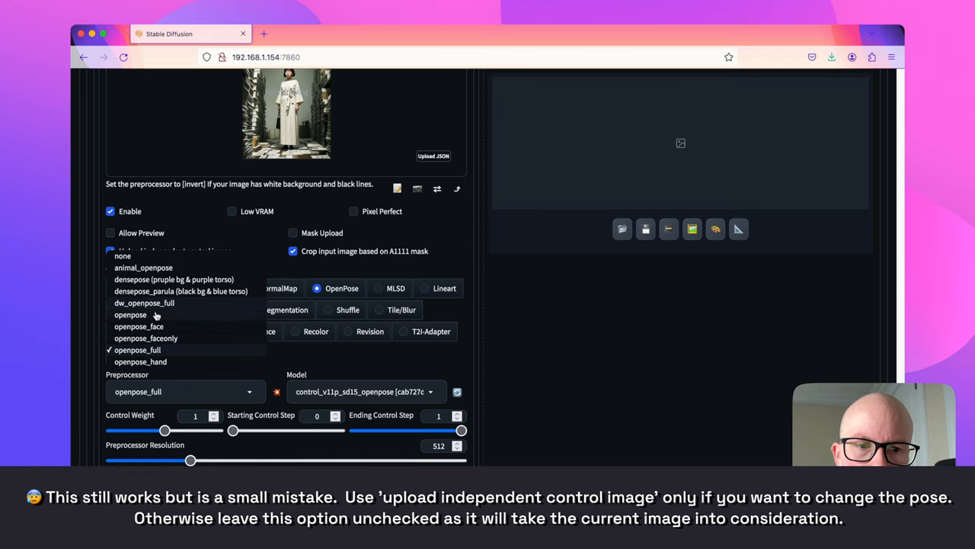
{"action": "left_click", "coordinate": [144, 303]}
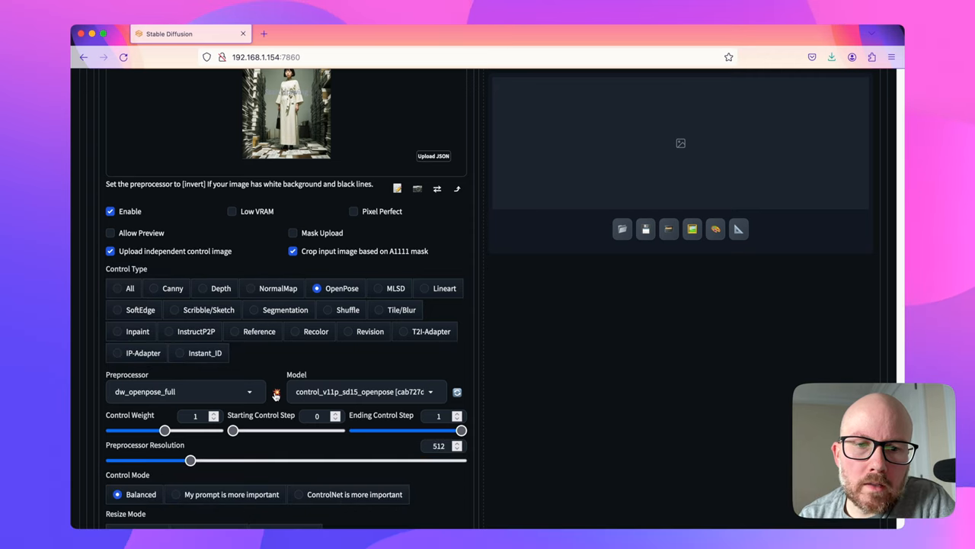
{"action": "left_click", "coordinate": [276, 392]}
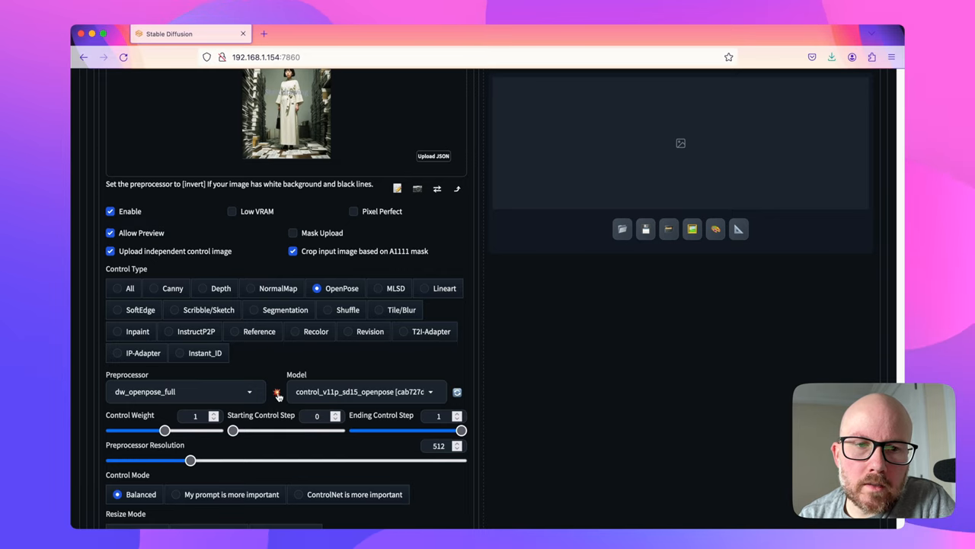
{"action": "left_click", "coordinate": [278, 391]}
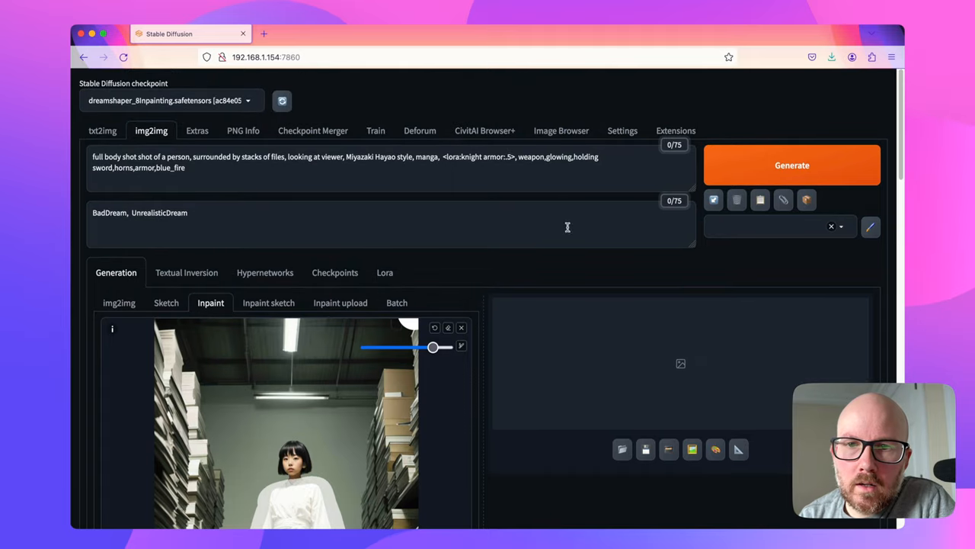
Replace the armor and weapon prompt terms with the Chambray Denim style and generate
{"action": "left_click_drag", "start_coordinate": [440, 156], "coordinate": [599, 157]}
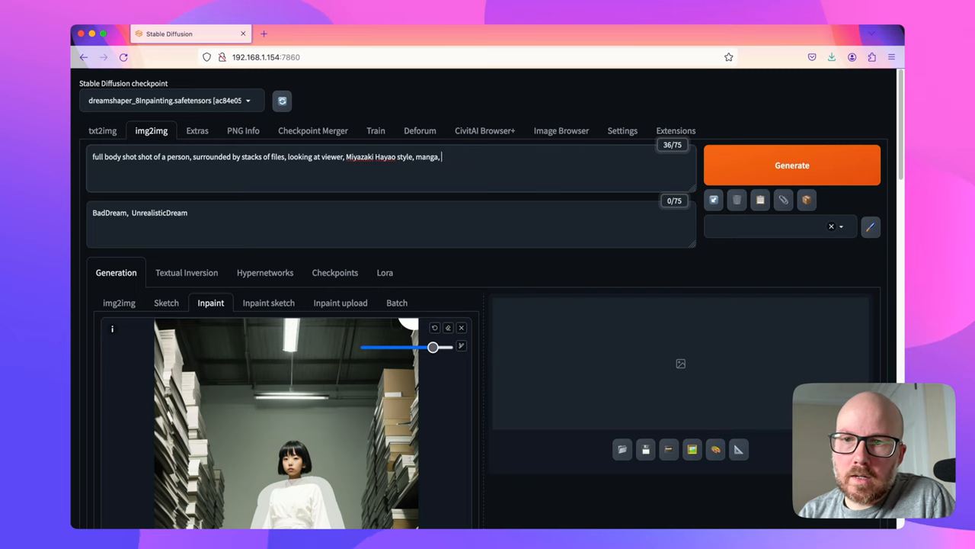
{"action": "type", "text": "den"}
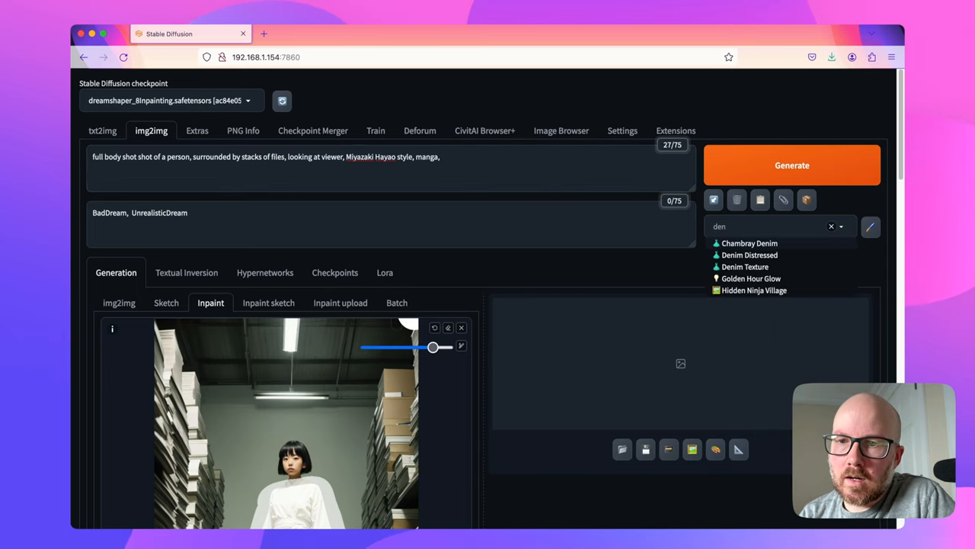
{"action": "left_click", "coordinate": [749, 243]}
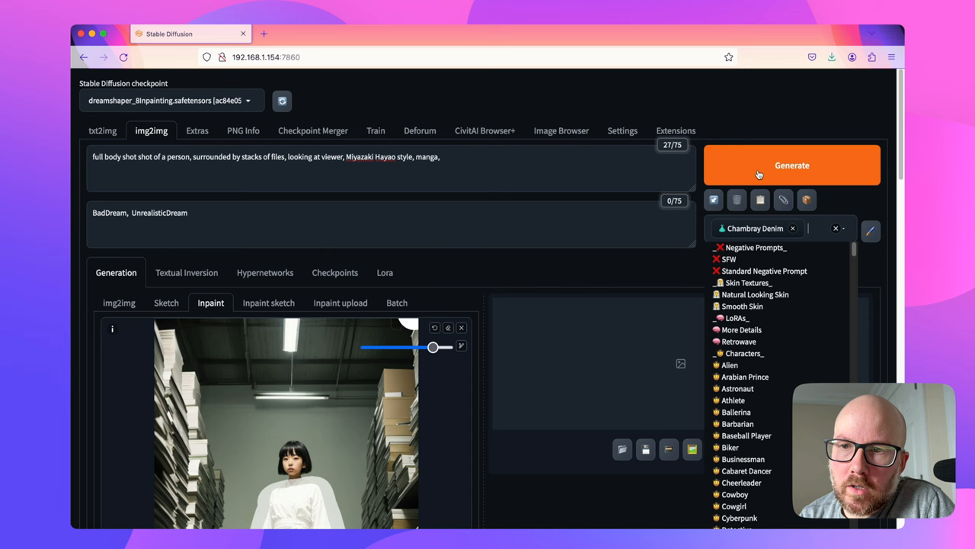
{"action": "left_click", "coordinate": [791, 165]}
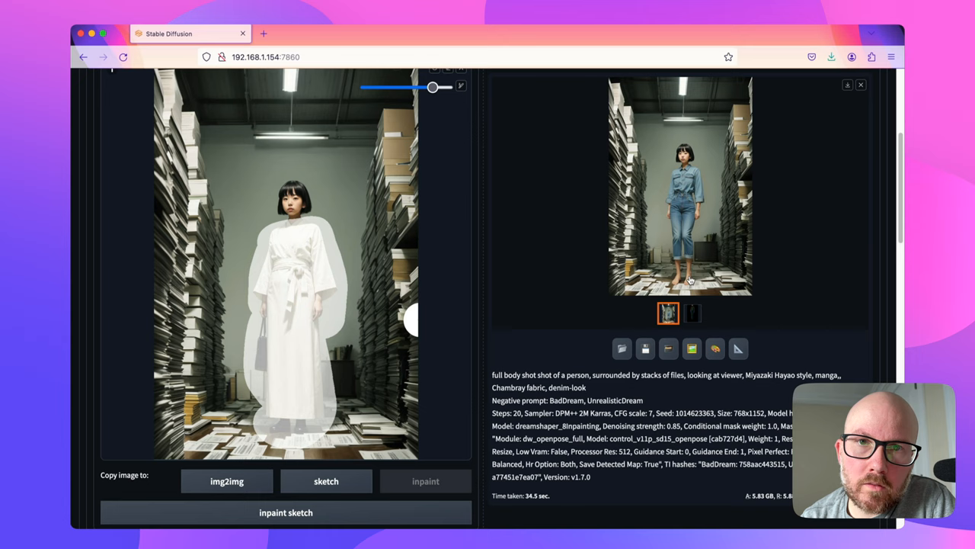
{"action": "mouse_move", "coordinate": [701, 280]}
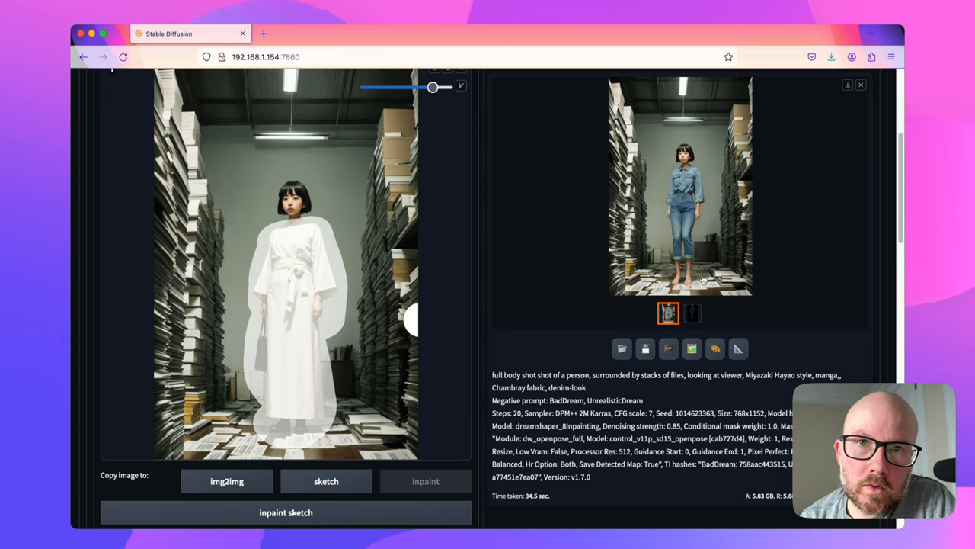
{"action": "mouse_move", "coordinate": [571, 303]}
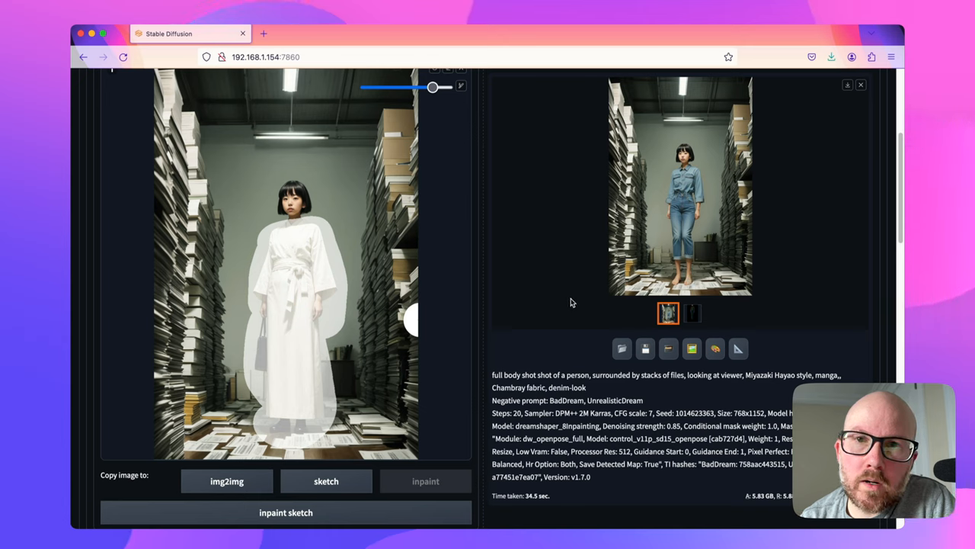
{"action": "mouse_move", "coordinate": [568, 299]}
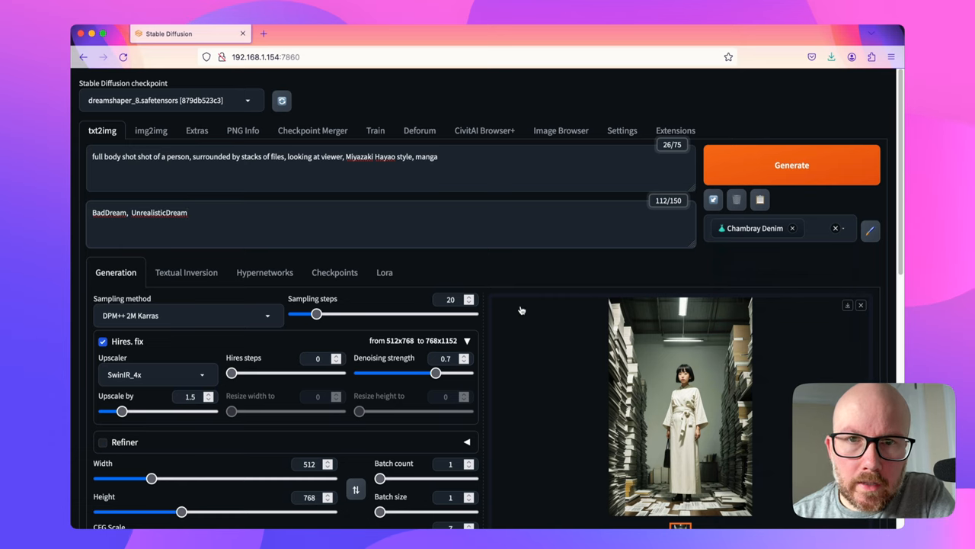
Generate a txt2img image of the girl in denim jacket and jeans among file stacks
{"action": "left_click", "coordinate": [792, 165]}
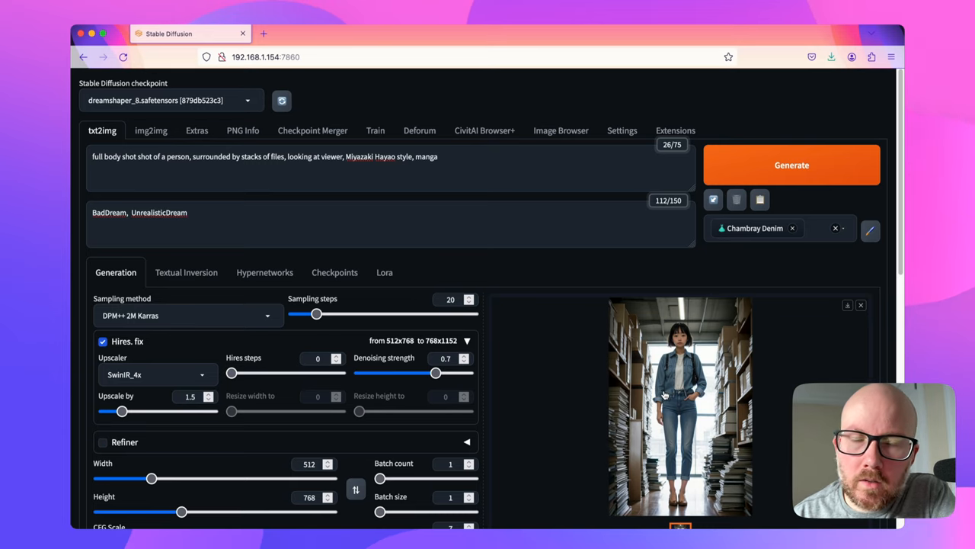
{"action": "mouse_move", "coordinate": [662, 394]}
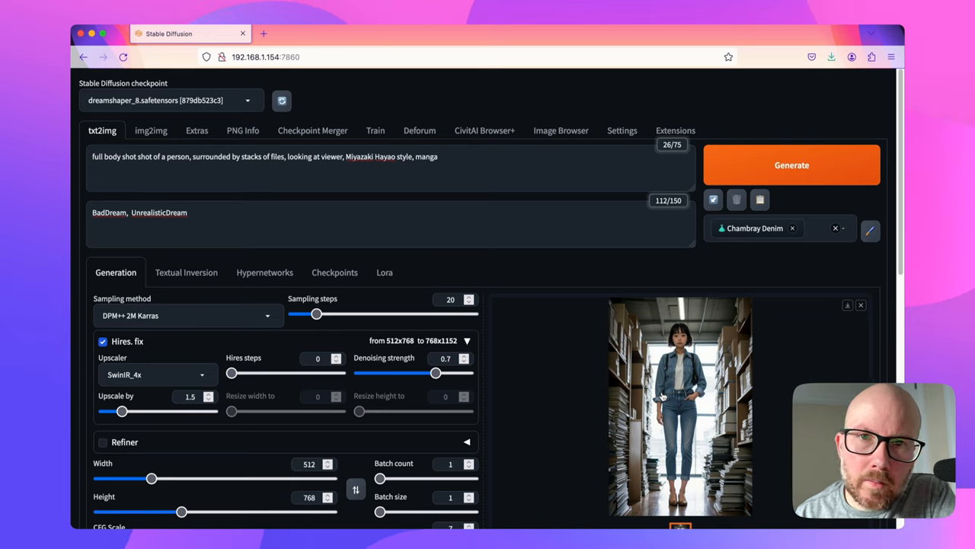